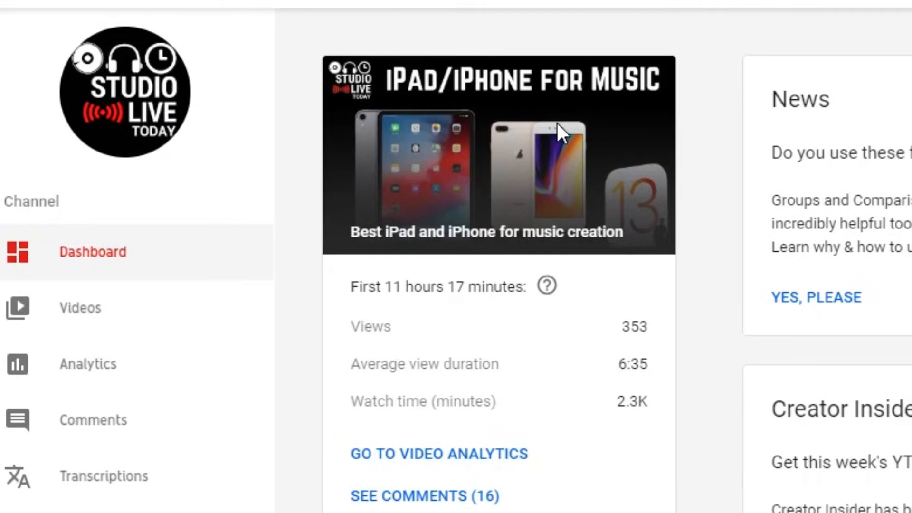
{"action": "mouse_move", "coordinate": [860, 137]}
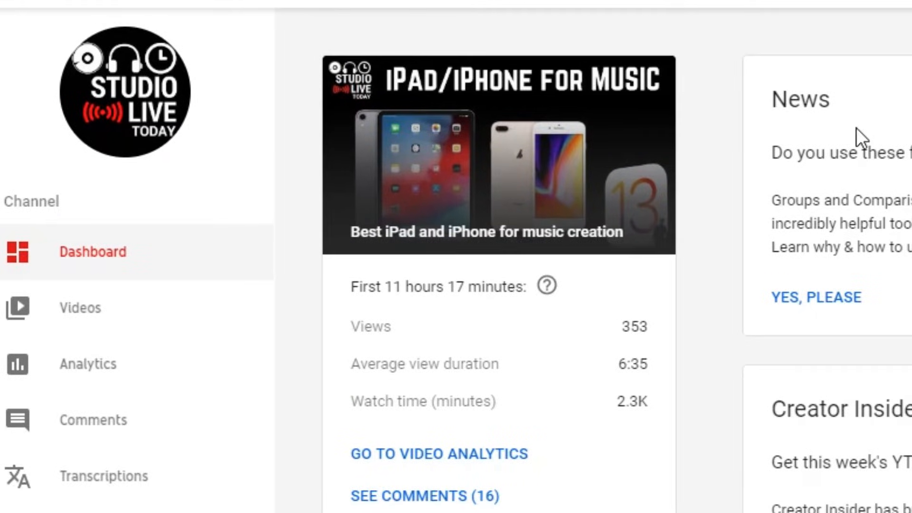
{"action": "mouse_move", "coordinate": [82, 317]}
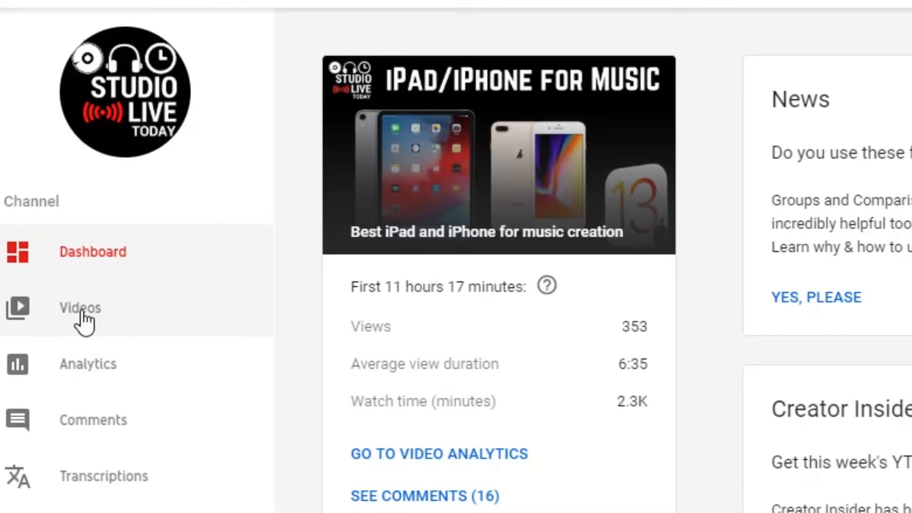
- Go to the channel's Videos list to reach the Live streams and replays
{"action": "left_click", "coordinate": [80, 308]}
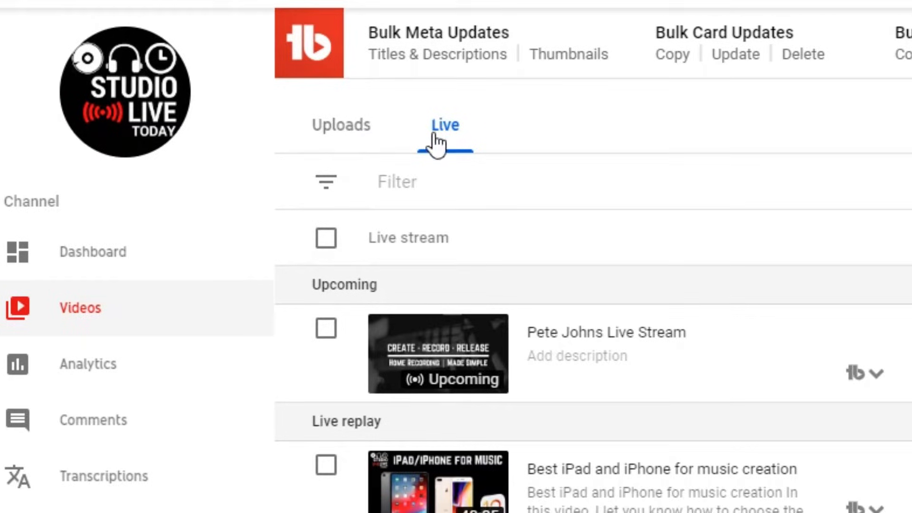
{"action": "mouse_move", "coordinate": [789, 217]}
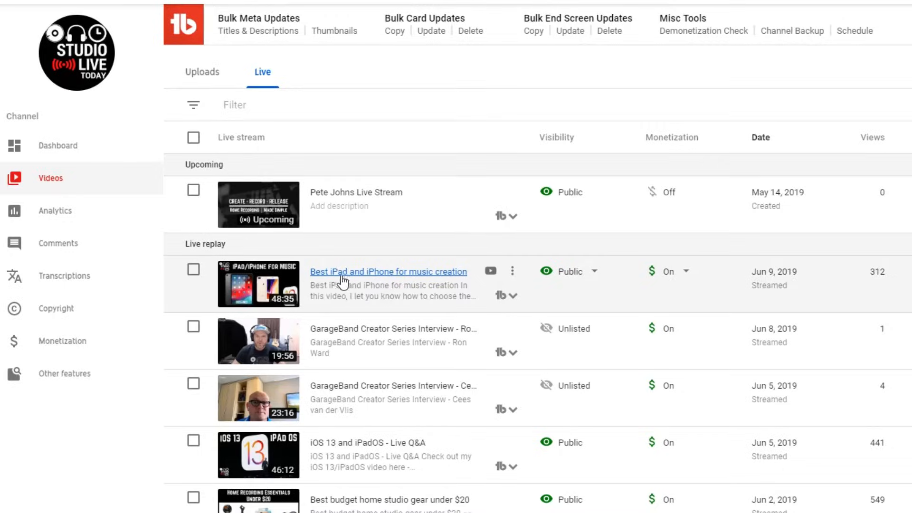
{"action": "mouse_move", "coordinate": [395, 282]}
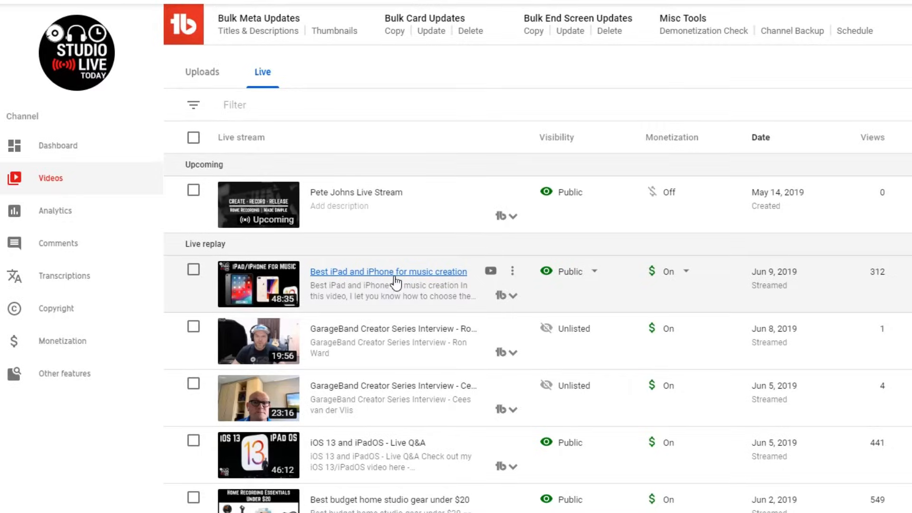
- Open the details page of the 'Best iPad and iPhone for music creation' live replay
{"action": "left_click", "coordinate": [388, 271]}
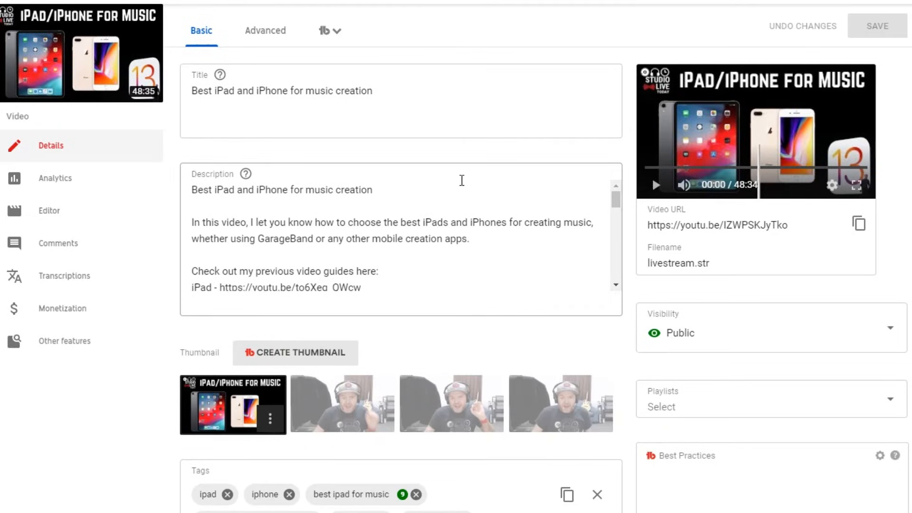
{"action": "mouse_move", "coordinate": [84, 183]}
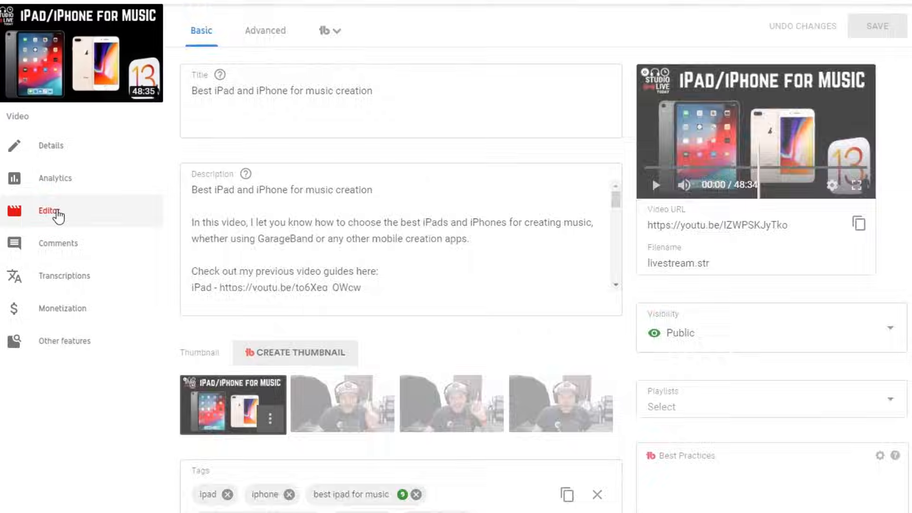
- Load the replay in the video editor and play its opening in the preview
{"action": "left_click", "coordinate": [46, 211]}
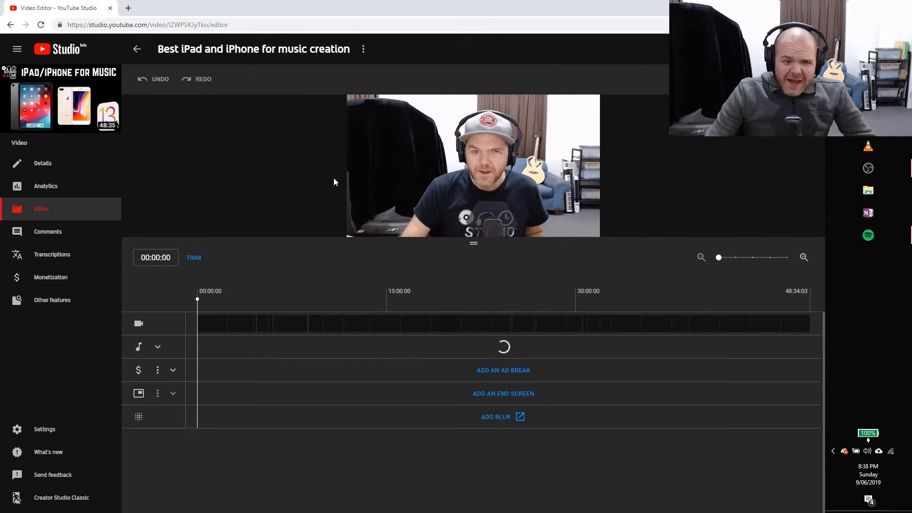
{"action": "mouse_move", "coordinate": [382, 184]}
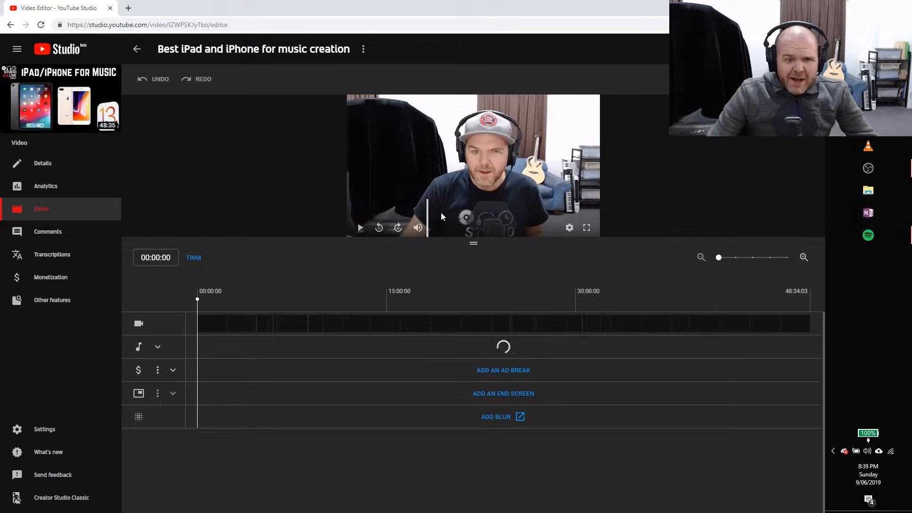
{"action": "left_click", "coordinate": [359, 227]}
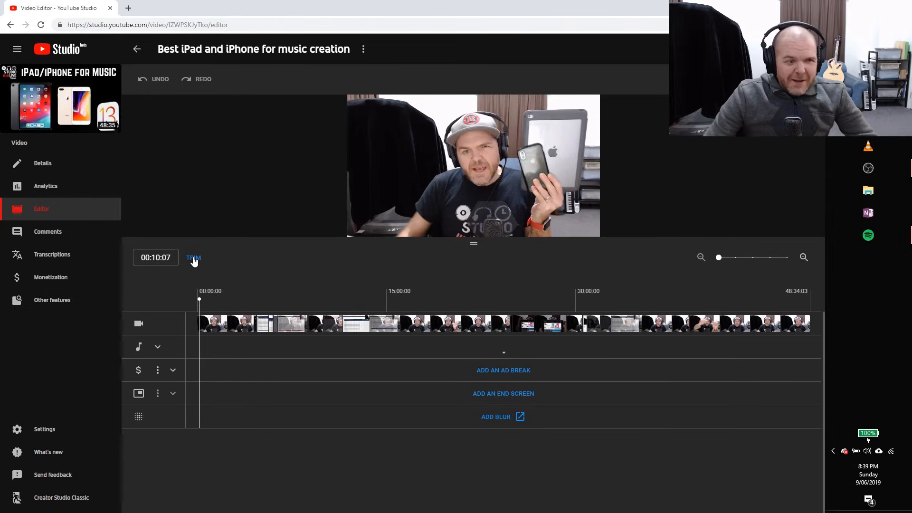
- Trim the silent opening so the clip starts at about 00:08:24
{"action": "left_click", "coordinate": [193, 258]}
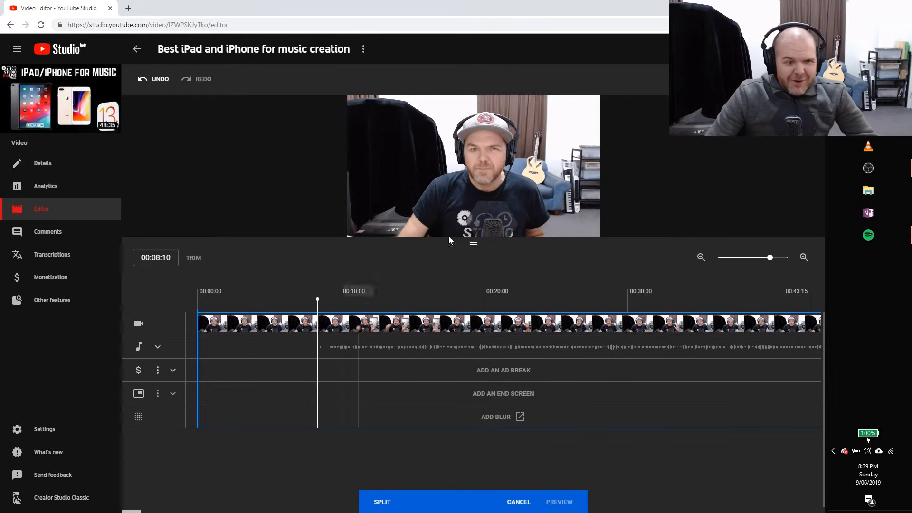
{"action": "left_click", "coordinate": [360, 227]}
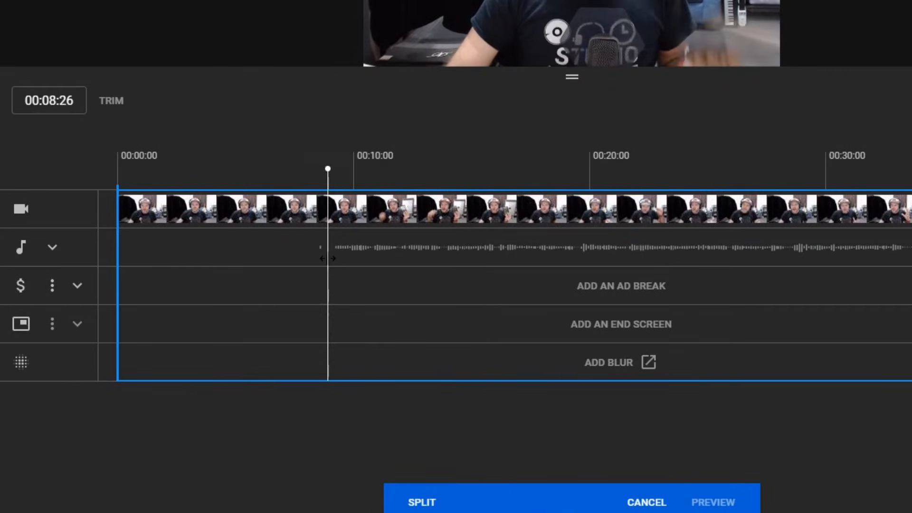
{"action": "left_click_drag", "start_coordinate": [328, 169], "coordinate": [324, 169]}
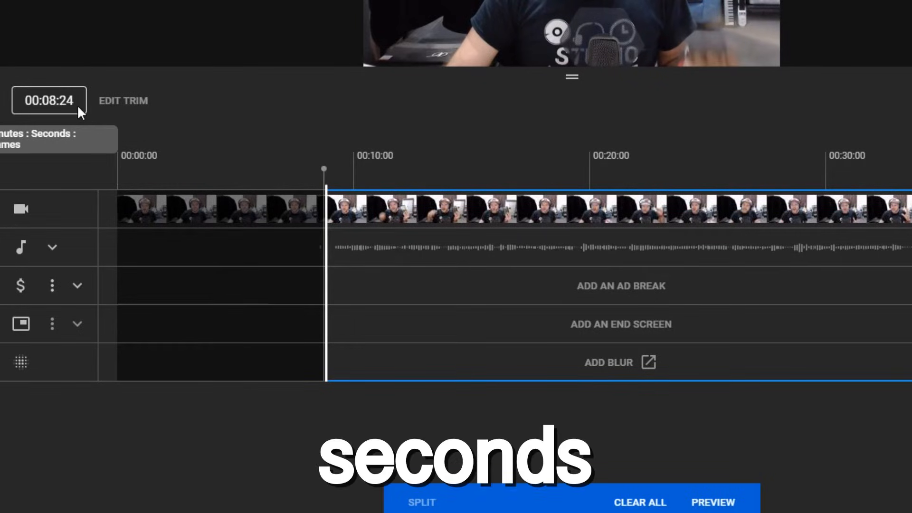
{"action": "mouse_move", "coordinate": [324, 110]}
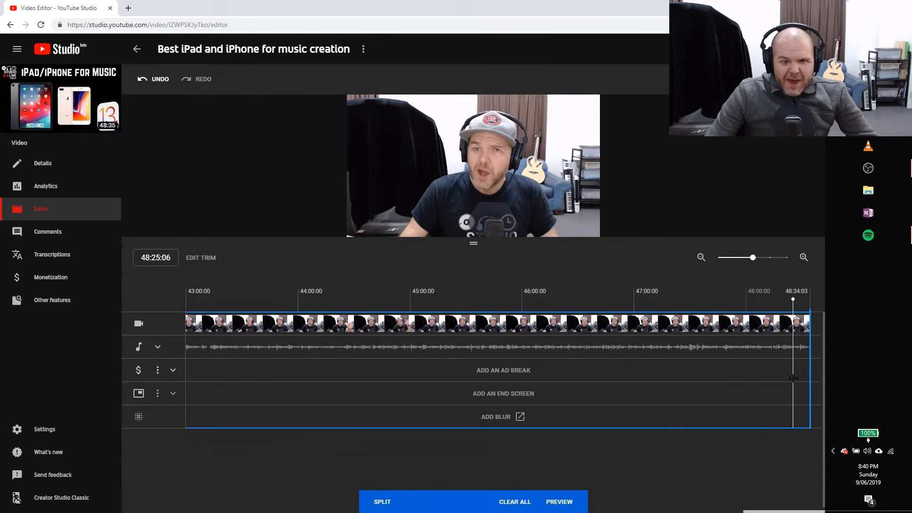
{"action": "mouse_move", "coordinate": [360, 227]}
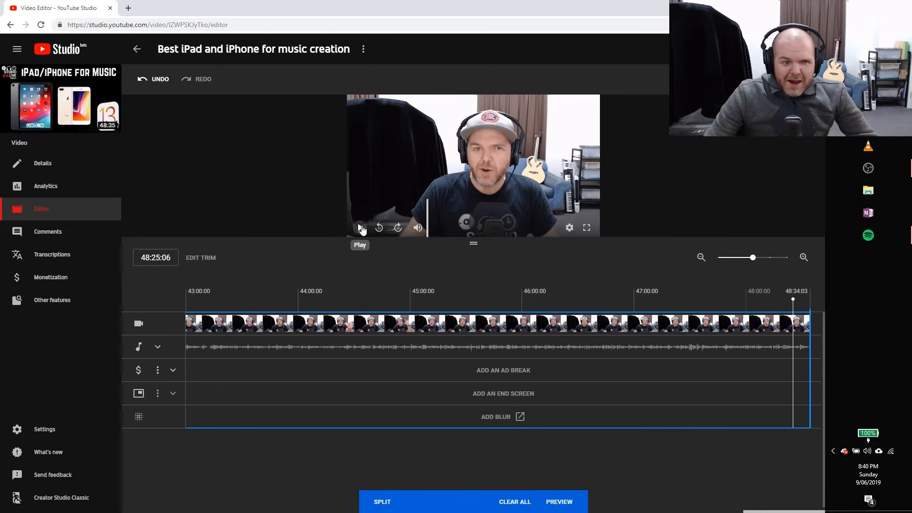
- Play the stream's ending around 48:34 to confirm it needs no trimming
{"action": "left_click", "coordinate": [361, 227]}
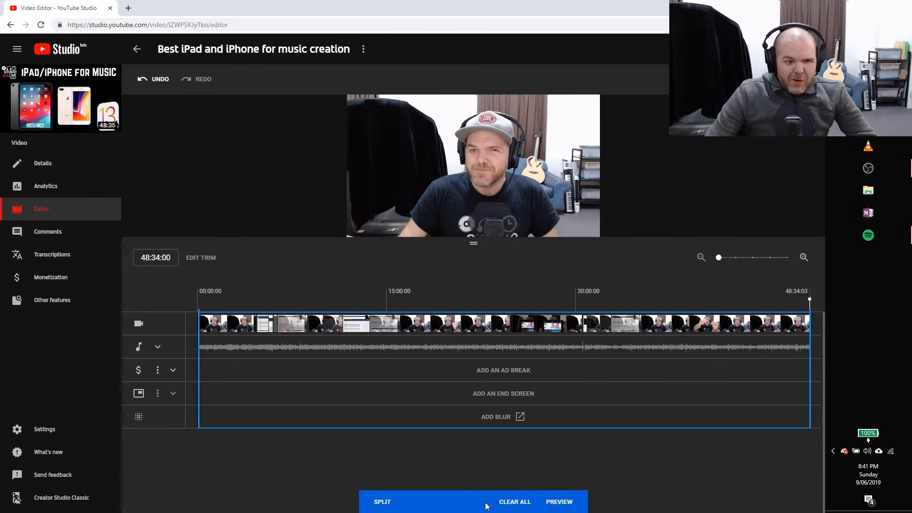
- Preview the trimmed replay playing from its new start where the talking begins
{"action": "left_click", "coordinate": [558, 501]}
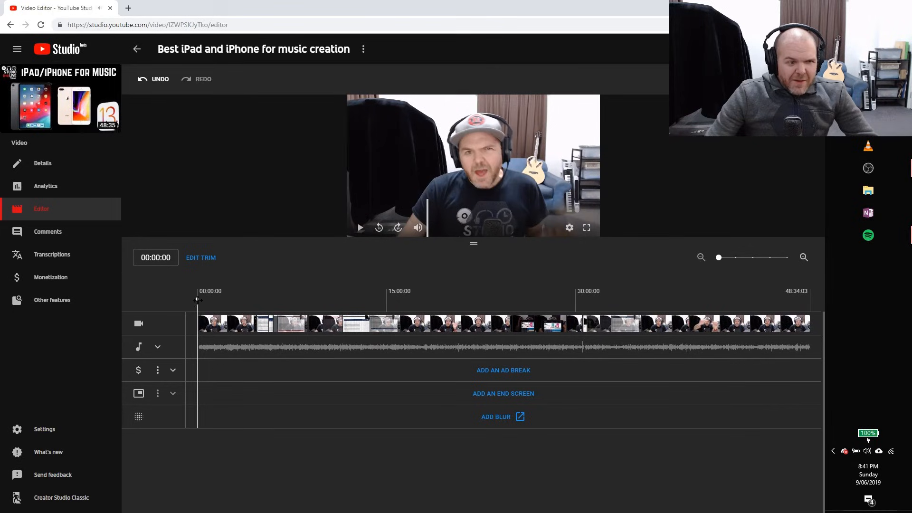
{"action": "left_click", "coordinate": [312, 299]}
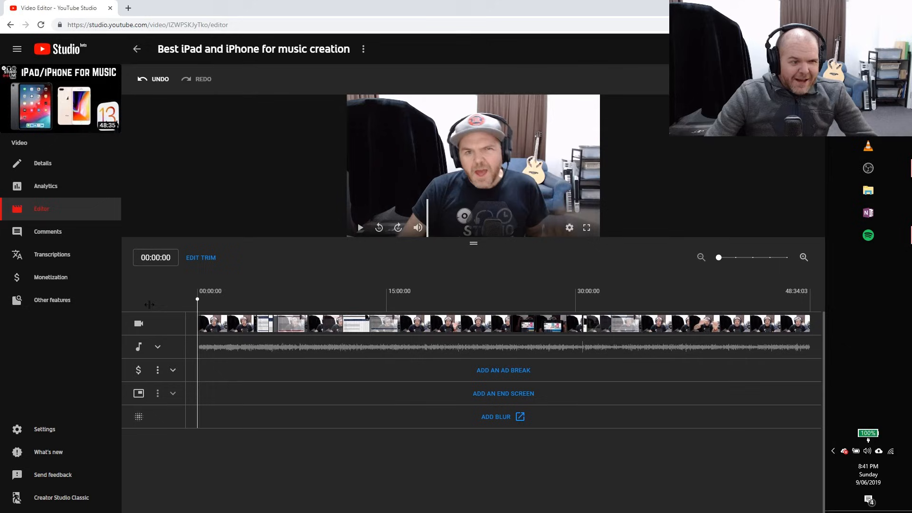
{"action": "left_click", "coordinate": [359, 227]}
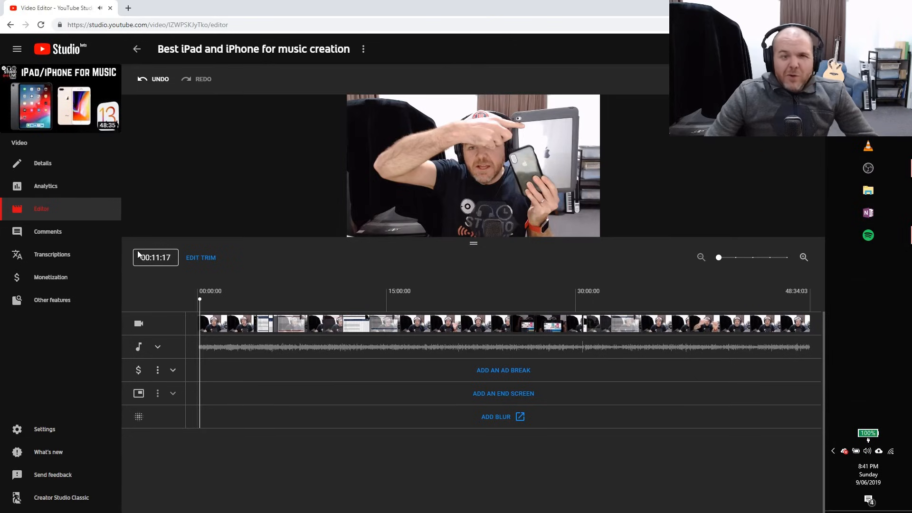
{"action": "mouse_move", "coordinate": [221, 271]}
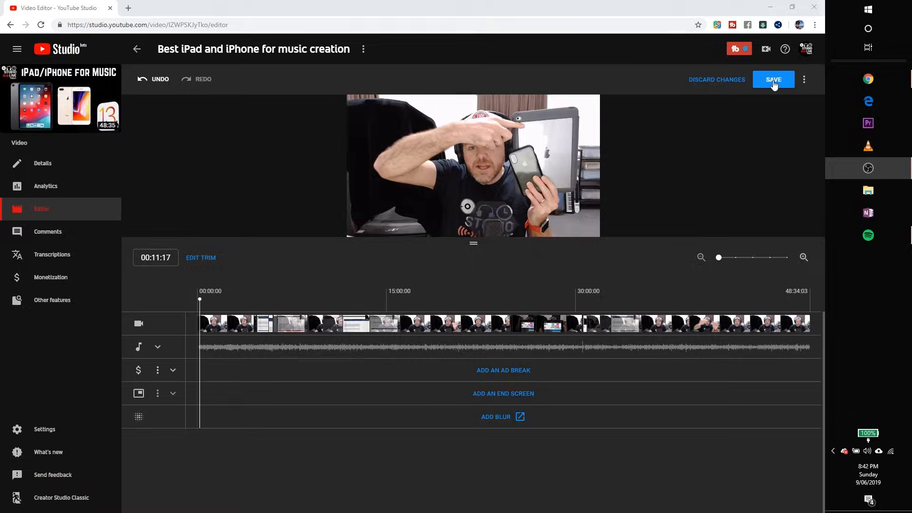
- Save the trimmed edit and confirm in the 'Save changes?' dialog, sending the video to processing
{"action": "left_click", "coordinate": [773, 79]}
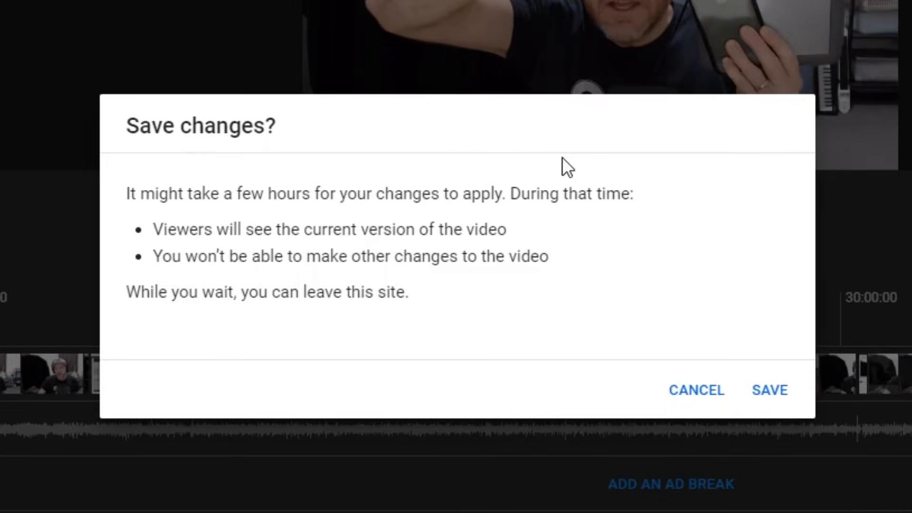
{"action": "mouse_move", "coordinate": [328, 219]}
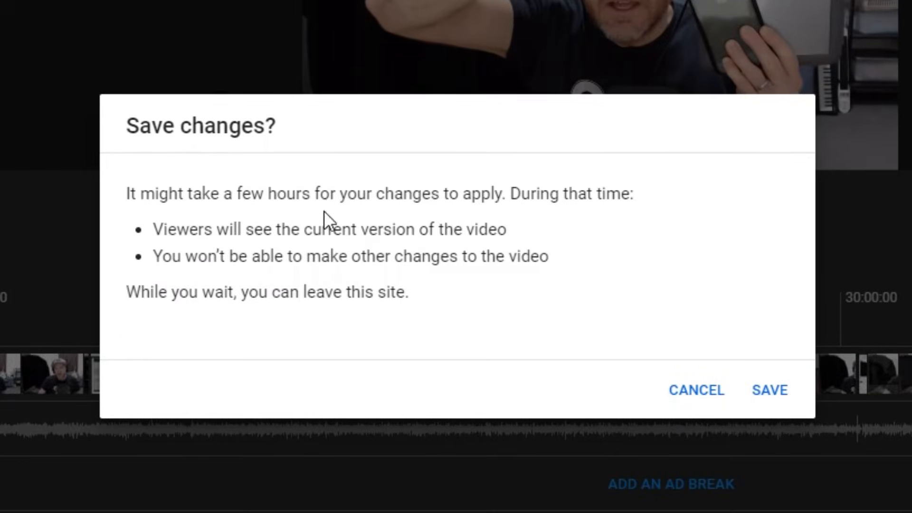
{"action": "mouse_move", "coordinate": [826, 400]}
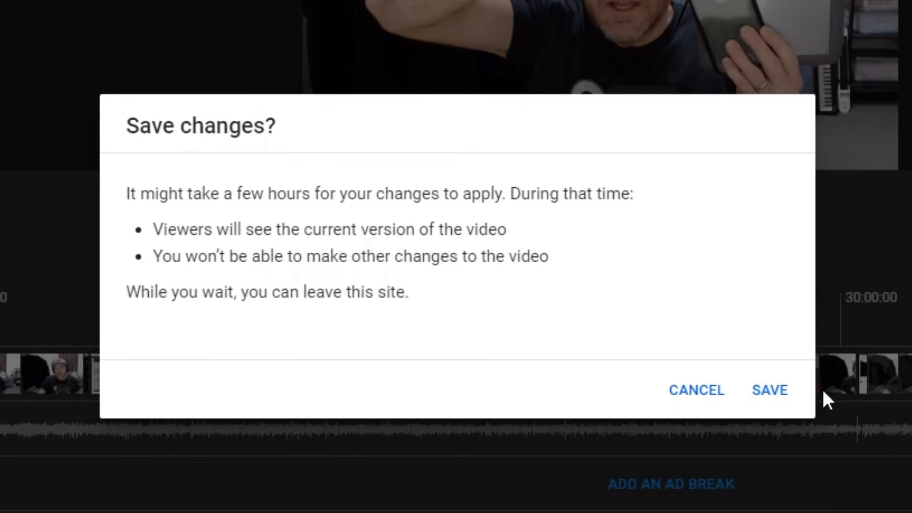
{"action": "left_click", "coordinate": [769, 390]}
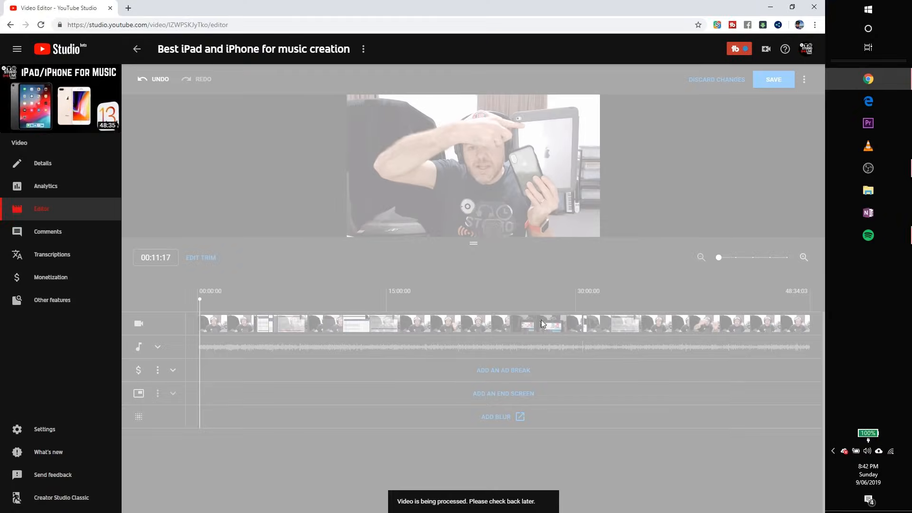